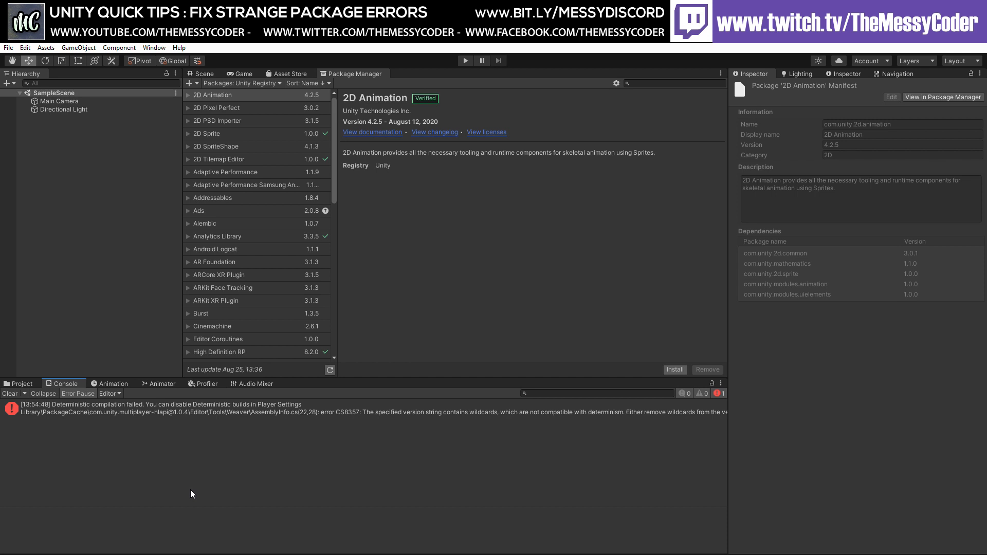
pyautogui.moveTo(188, 493)
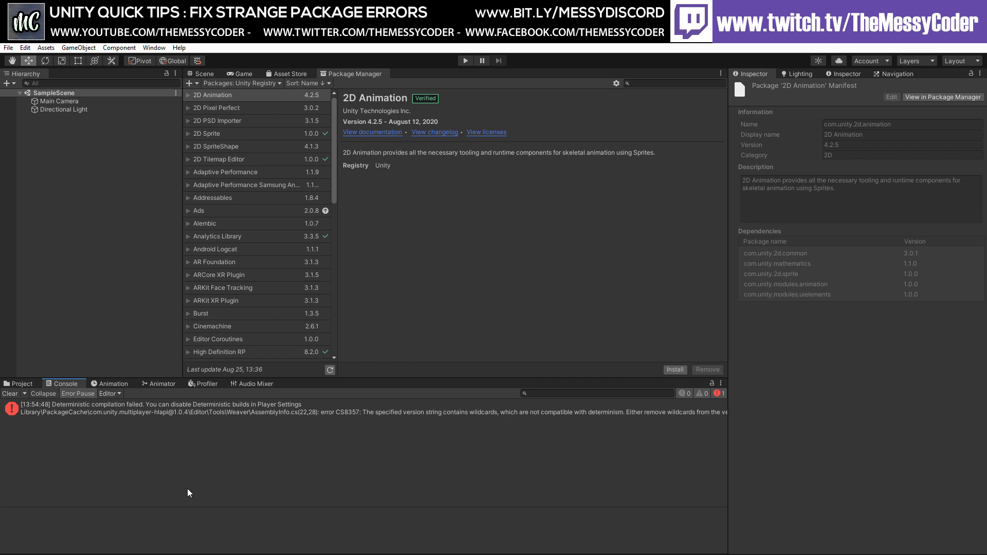
pyautogui.moveTo(356, 277)
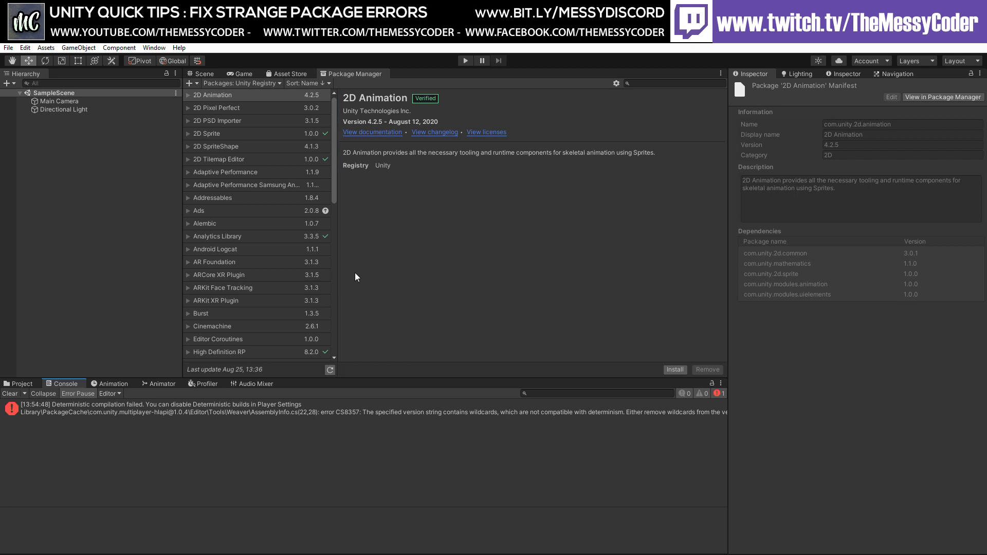
pyautogui.moveTo(389, 224)
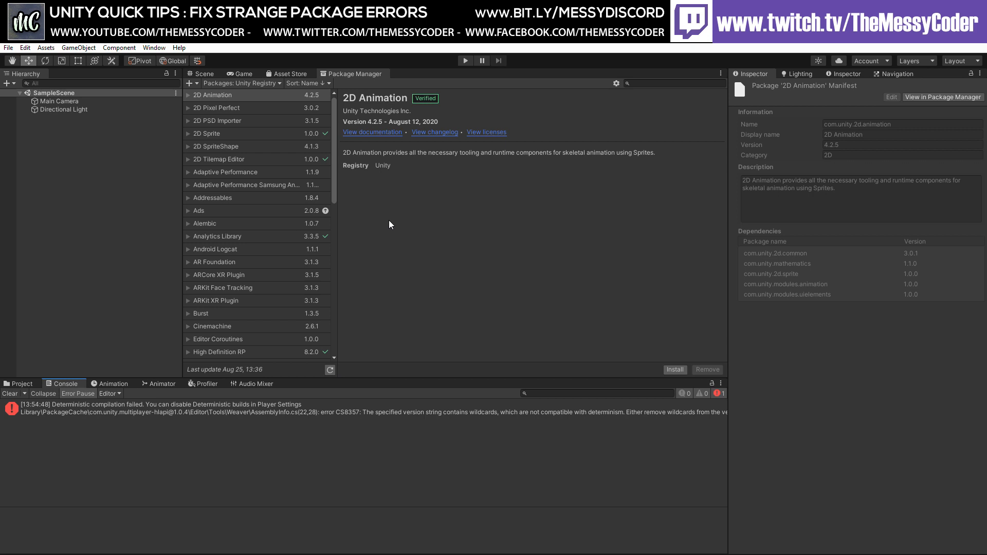
pyautogui.moveTo(174, 417)
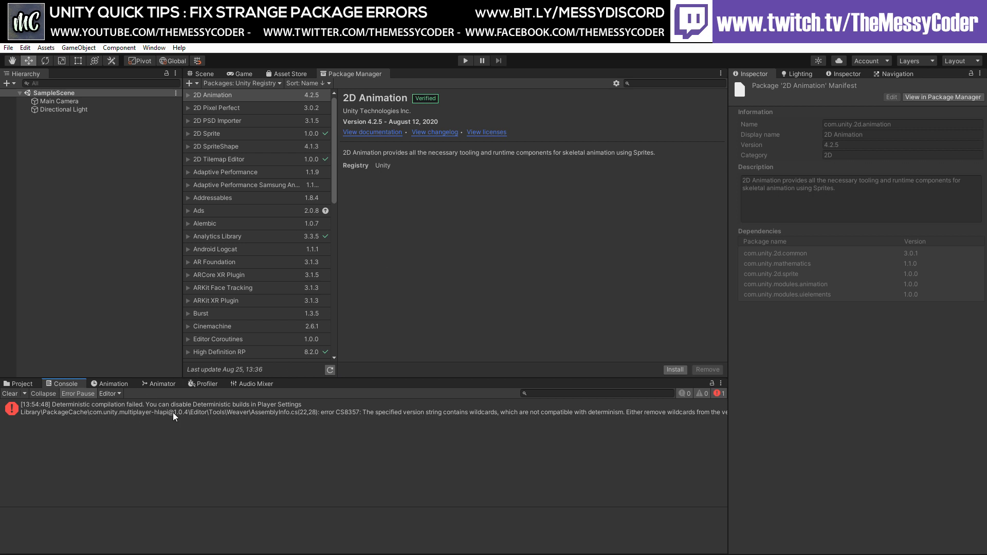
pyautogui.moveTo(390, 398)
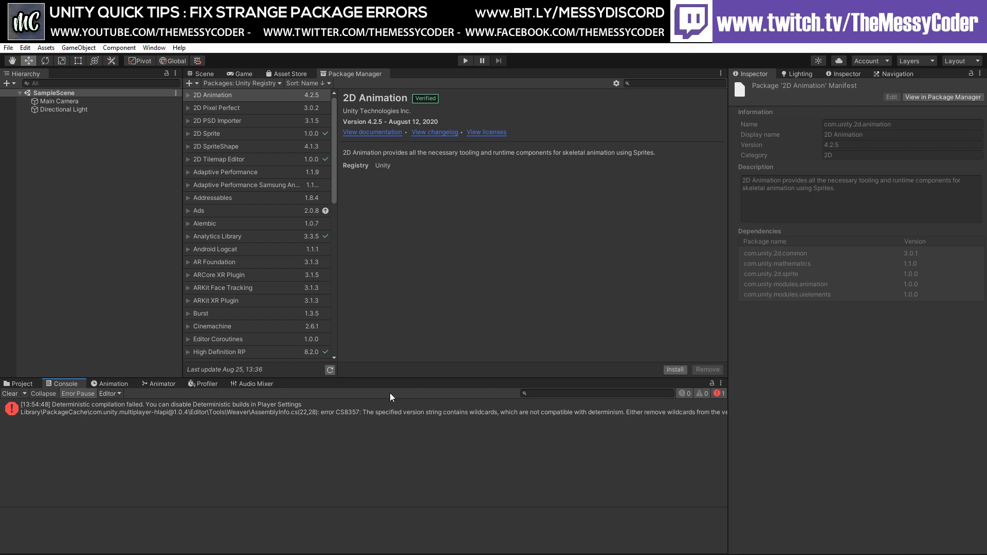
pyautogui.moveTo(573, 247)
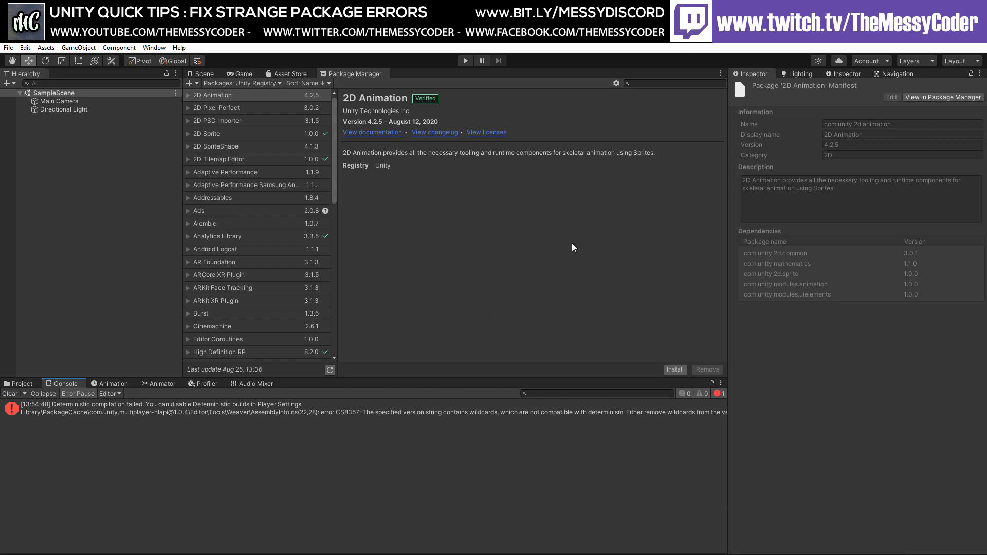
# Select the multiplayer-hlapi 1.0.4 compilation error in the Console to read its full message
pyautogui.click(252, 408)
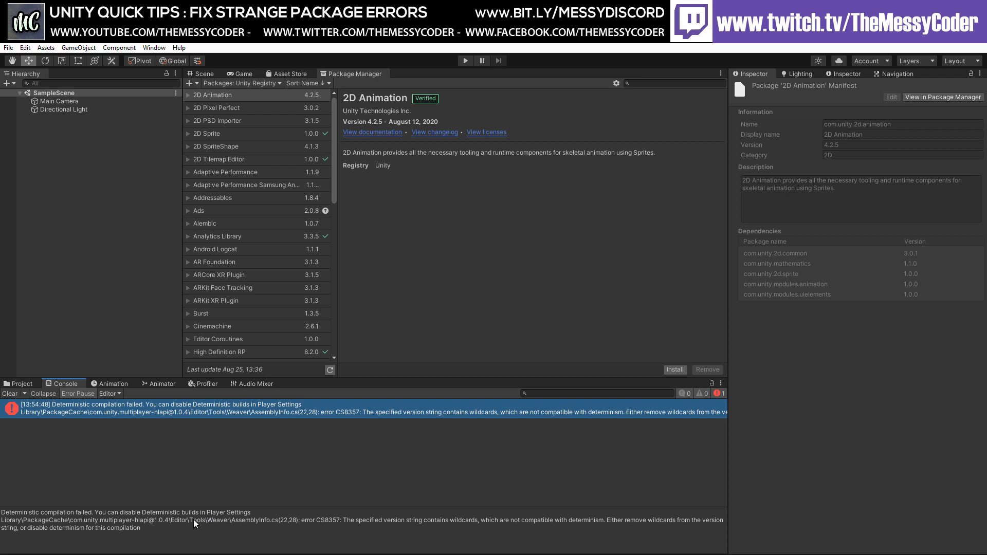
pyautogui.moveTo(81, 519)
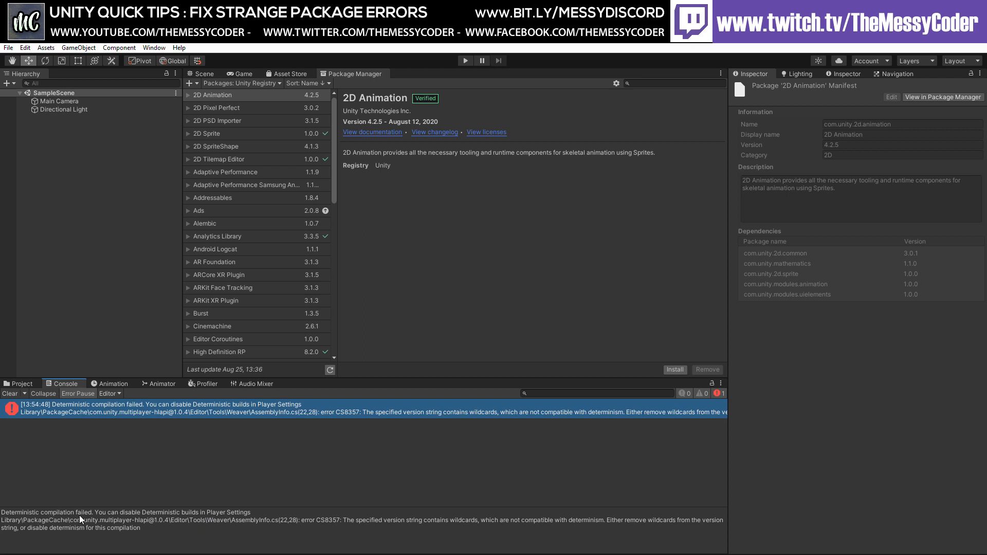
pyautogui.moveTo(214, 521)
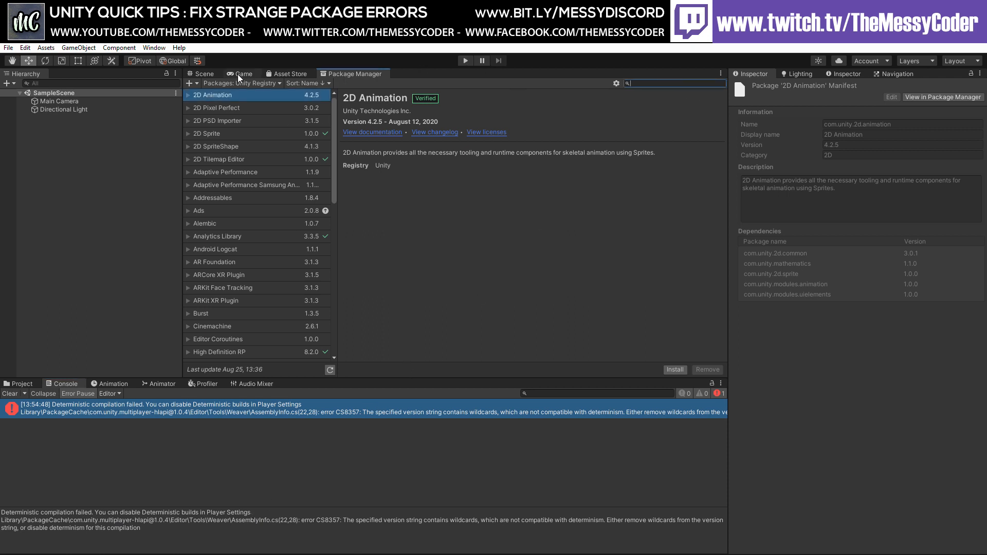
pyautogui.moveTo(188, 143)
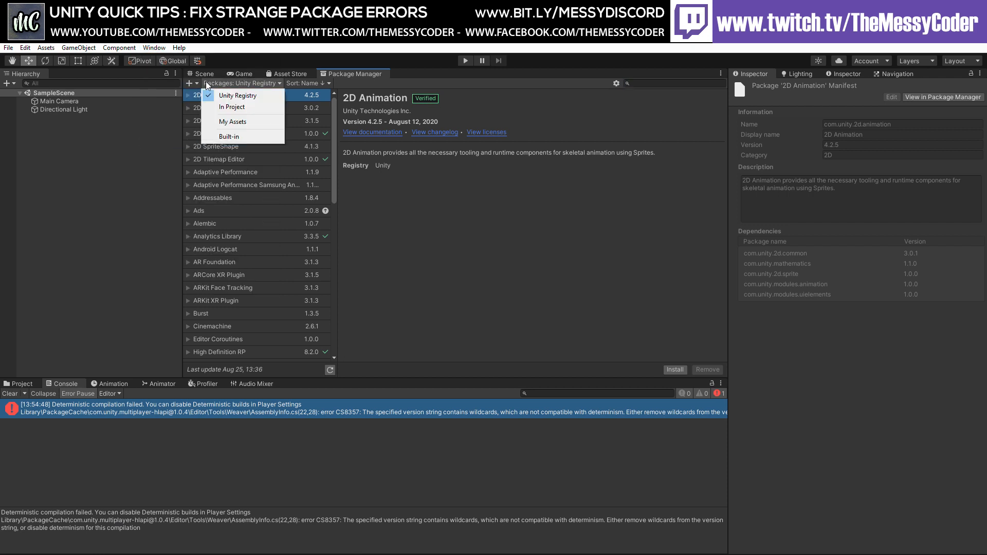
pyautogui.moveTo(234, 121)
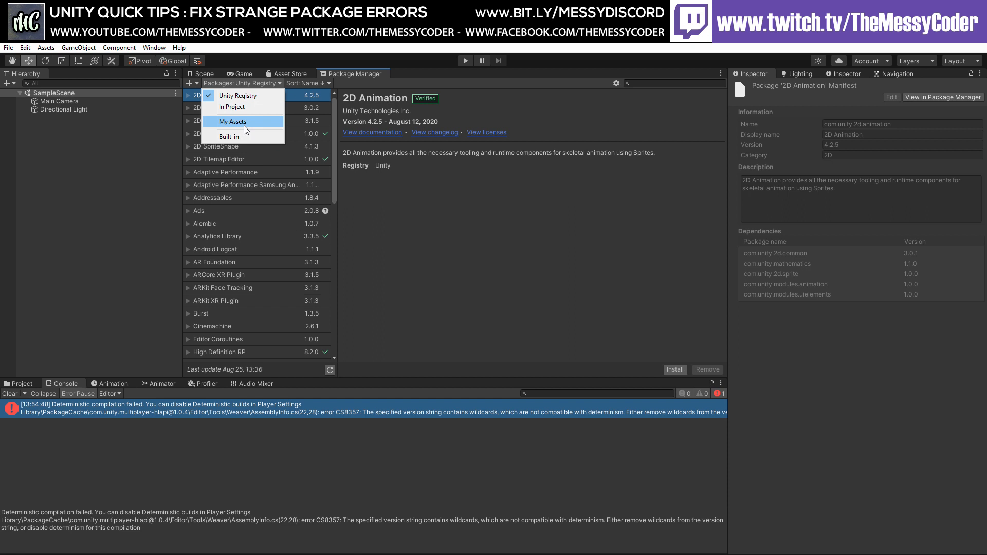
pyautogui.moveTo(245, 95)
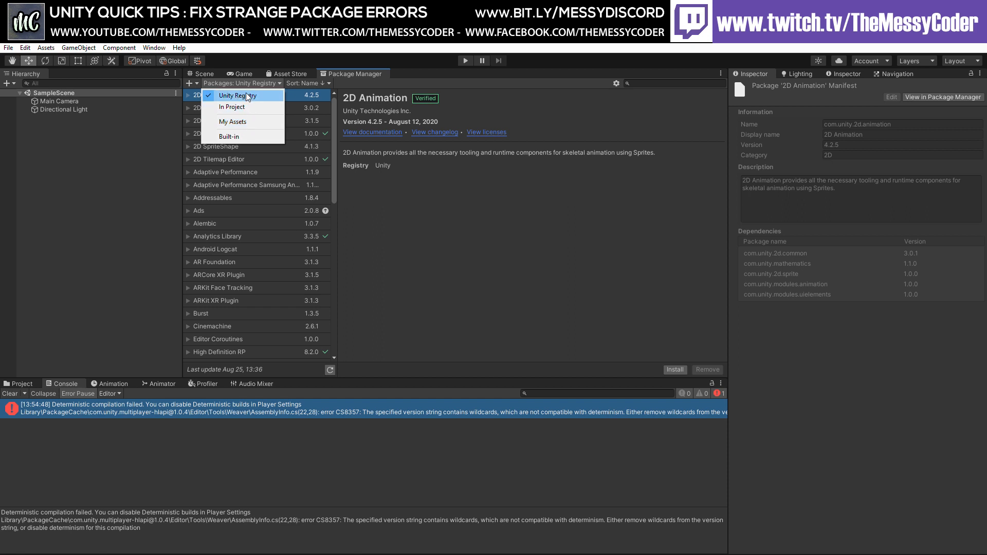
# Filter the Unity Registry package list by 'hlapi' to show Multiplayer HLAPI 1.0.4
pyautogui.click(238, 95)
pyautogui.write('h')
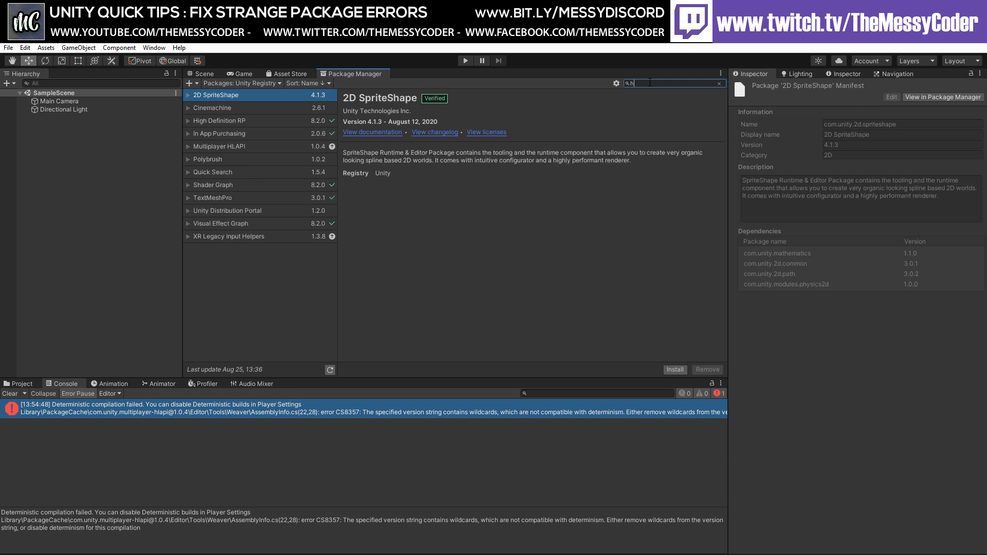
pyautogui.write('lapi')
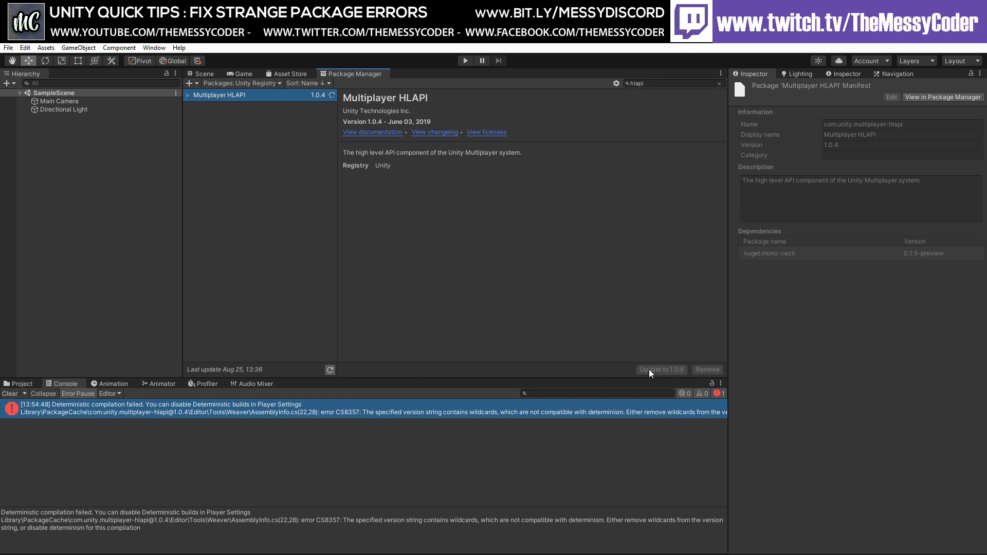
pyautogui.click(662, 370)
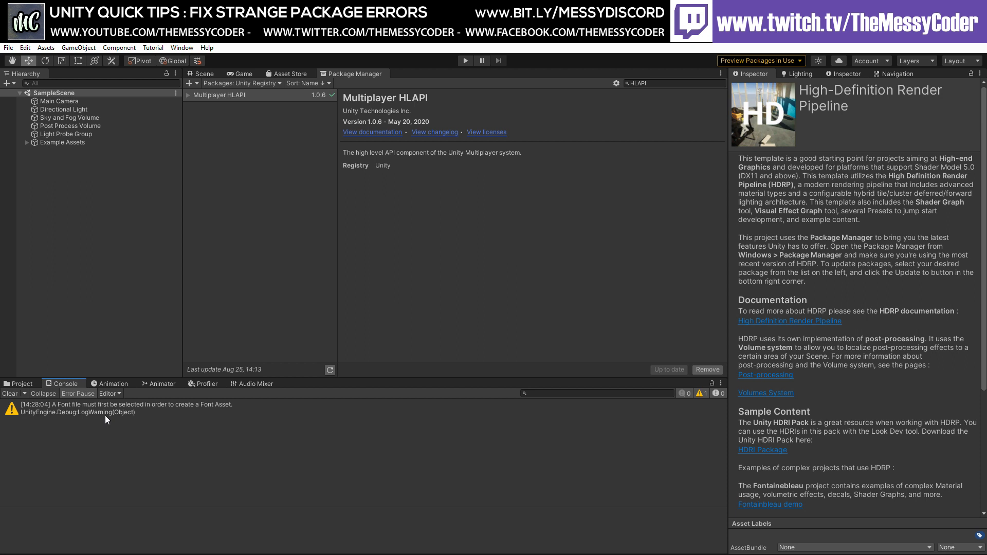
pyautogui.moveTo(362, 175)
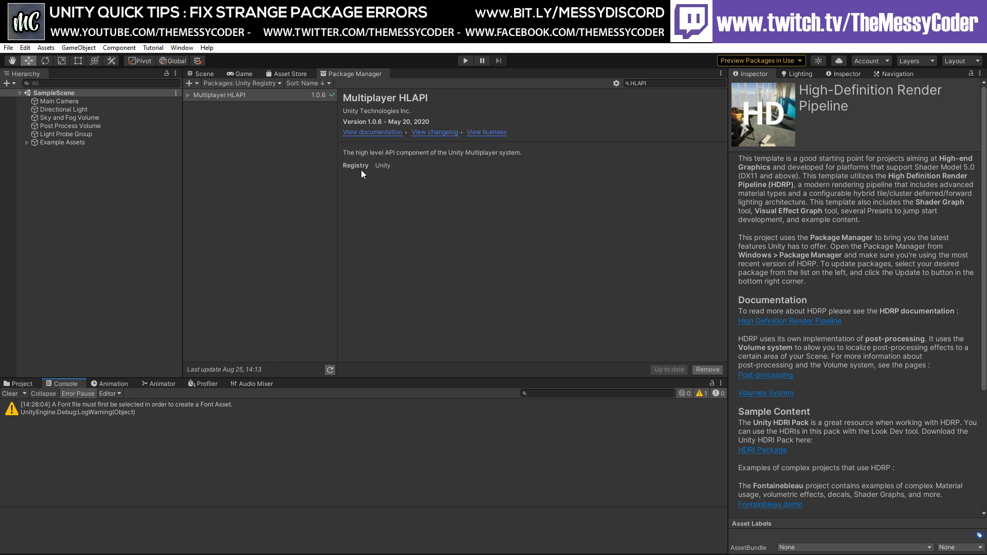
pyautogui.moveTo(505, 179)
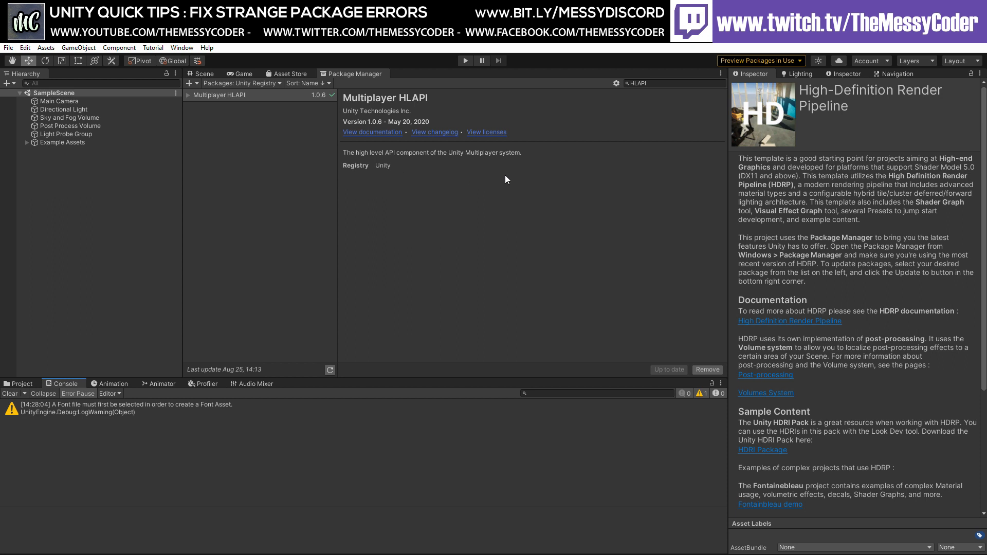
pyautogui.moveTo(201, 98)
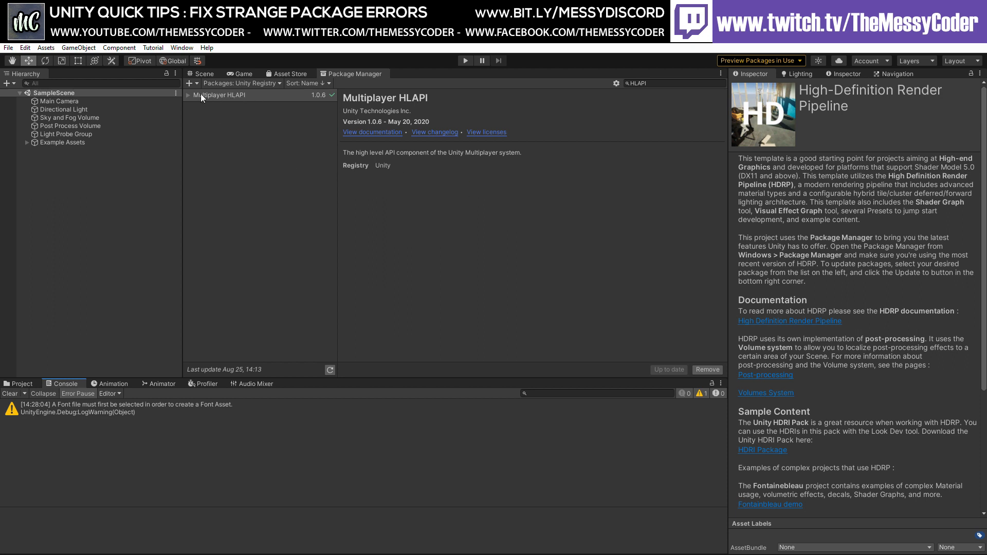